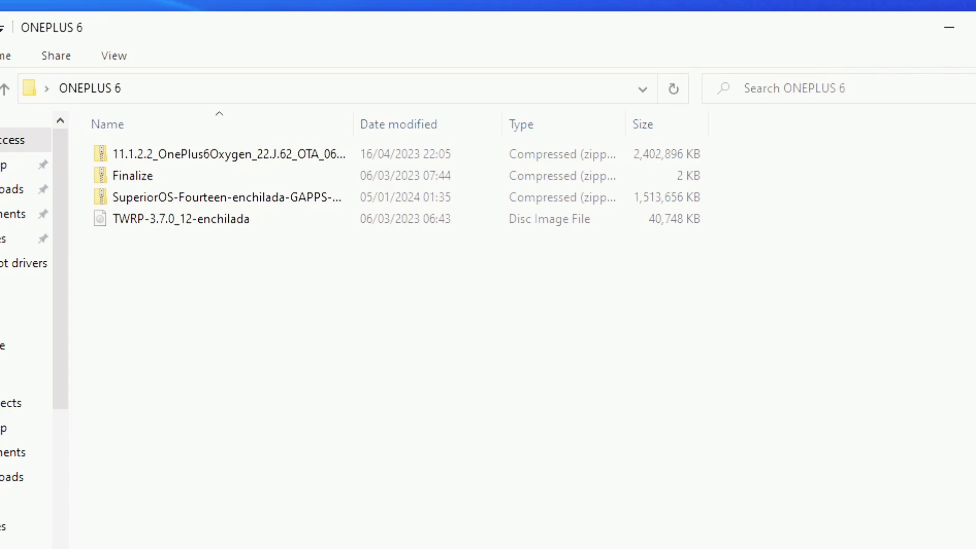
Select the OxygenOS update and Finalize zips, then launch PowerShell in the ONEPLUS 6 folder.
left_click(128, 177)
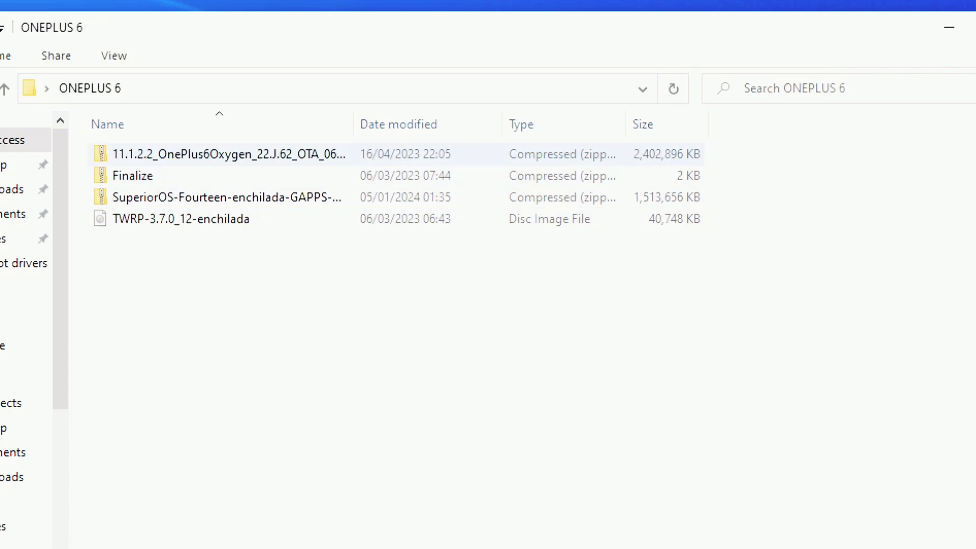
left_click(219, 154)
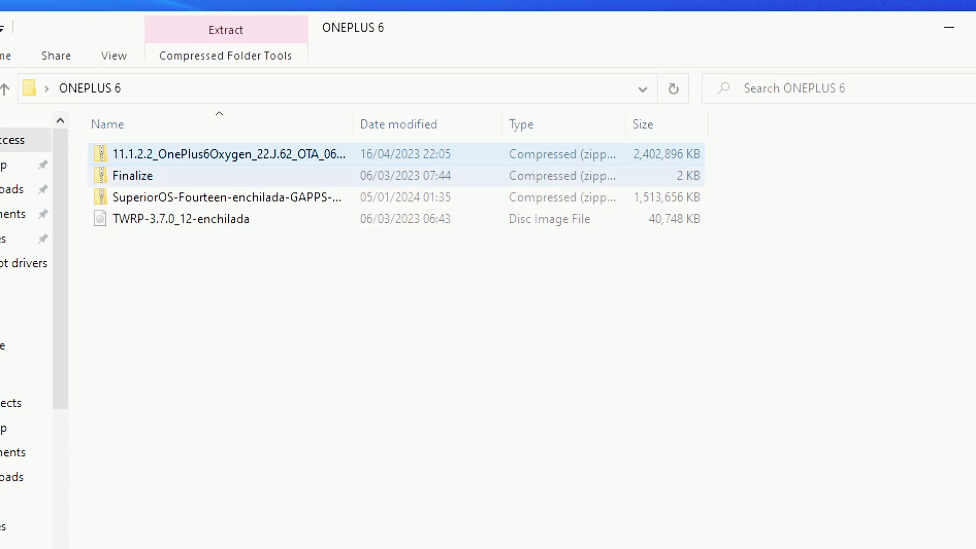
left_click(129, 176)
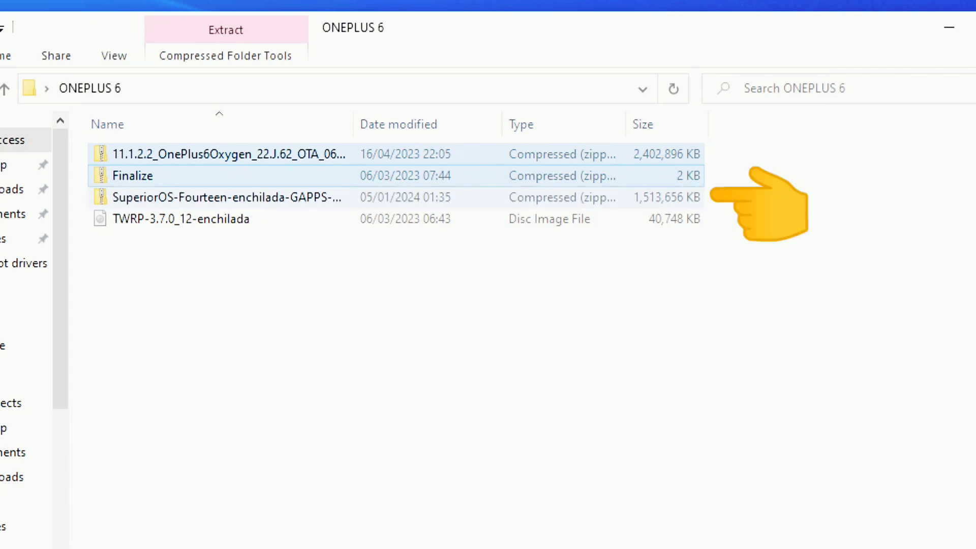
left_click(228, 197)
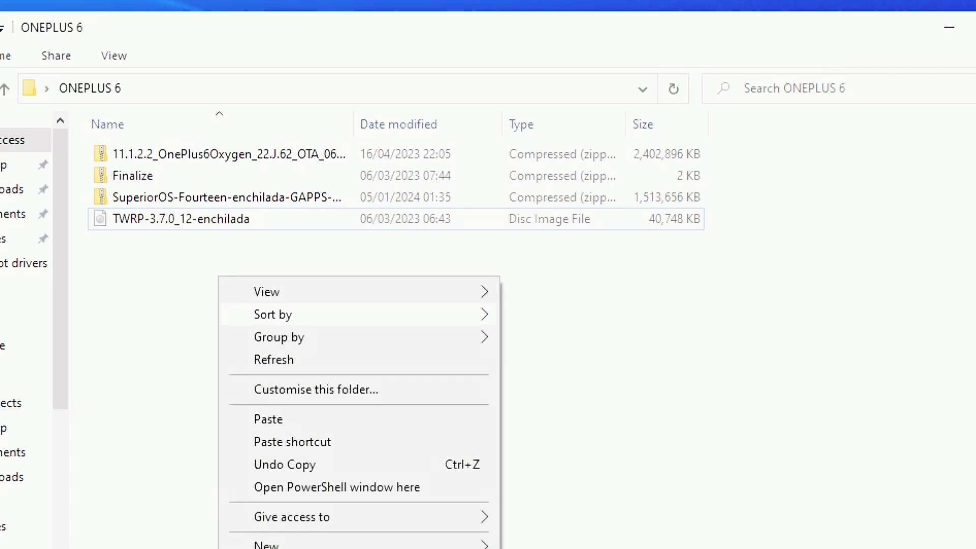
mouse_move(337, 487)
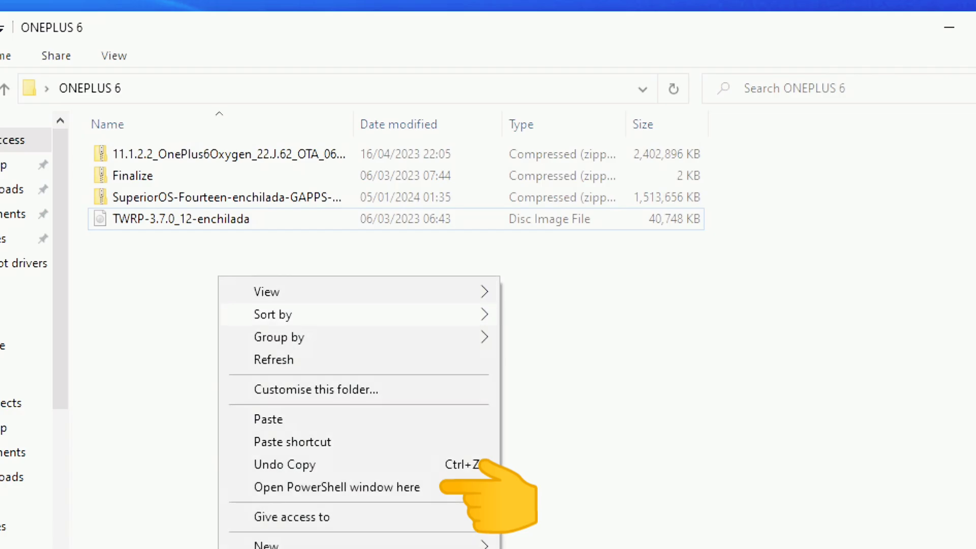
left_click(336, 486)
type("fastboot d")
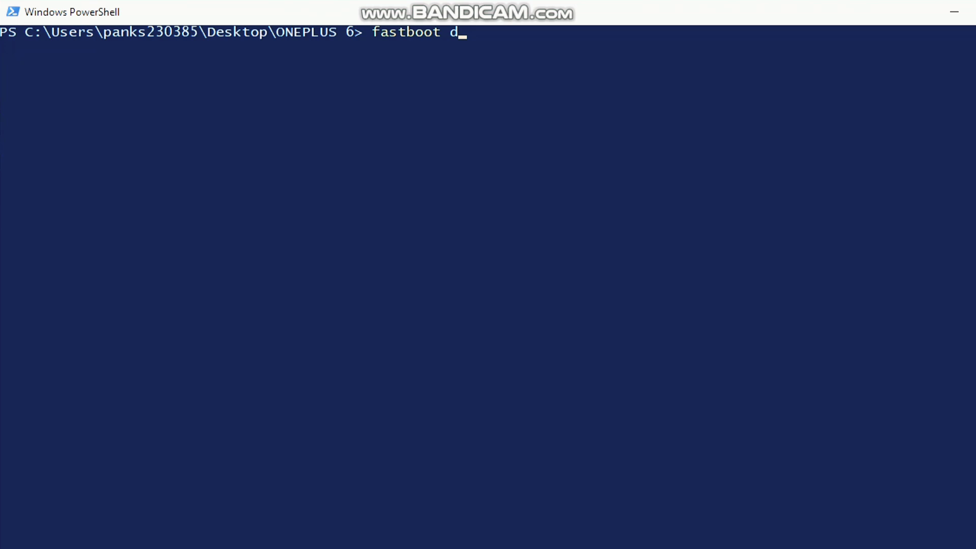
Run 'fastboot devices' so the connected phone is listed in fastboot mode.
type("ev")
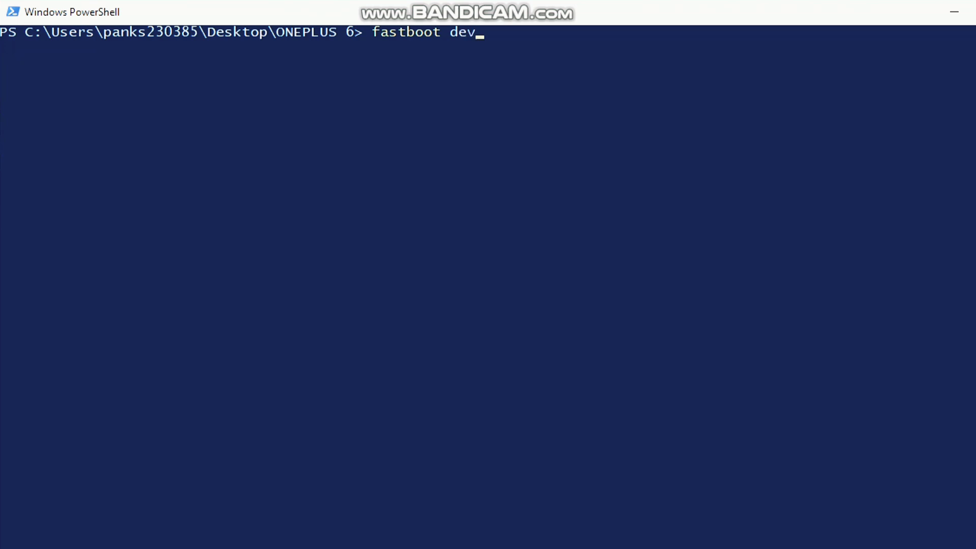
type("ice")
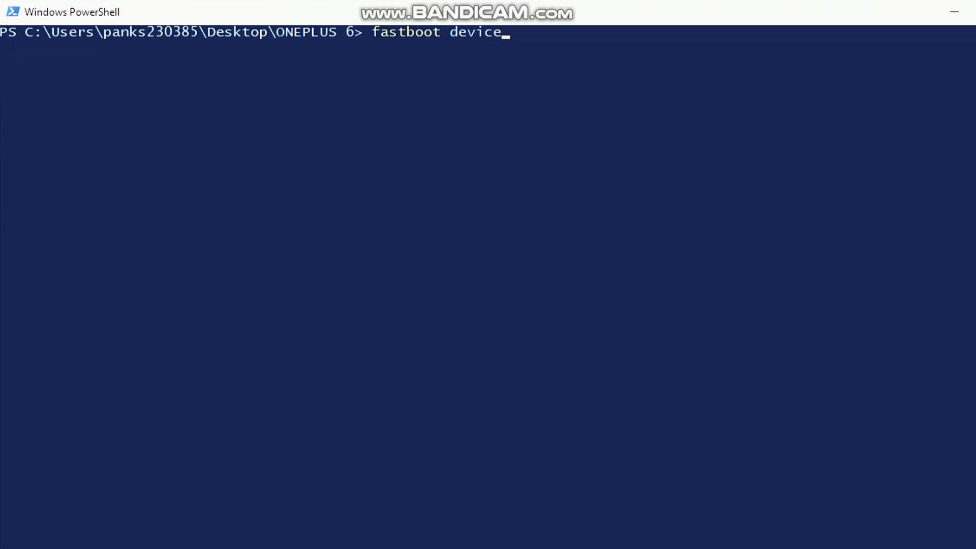
key("Enter")
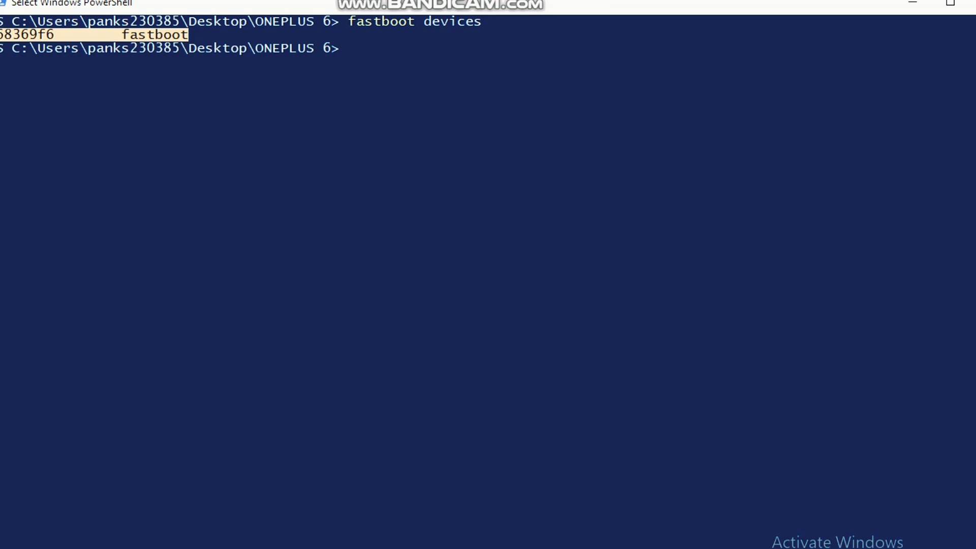
Enter 'fastboot erase system_a' at the prompt without running it yet.
type("fastb")
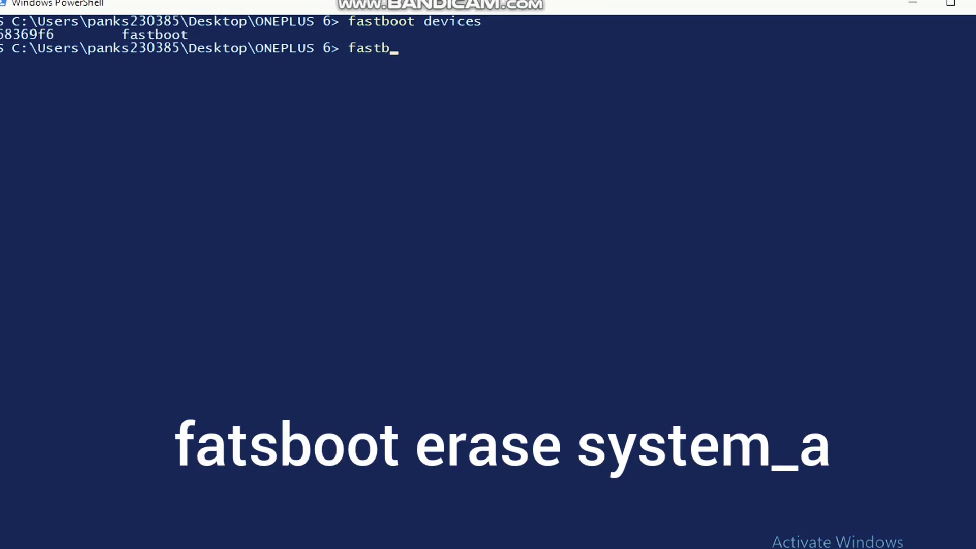
type("oot e")
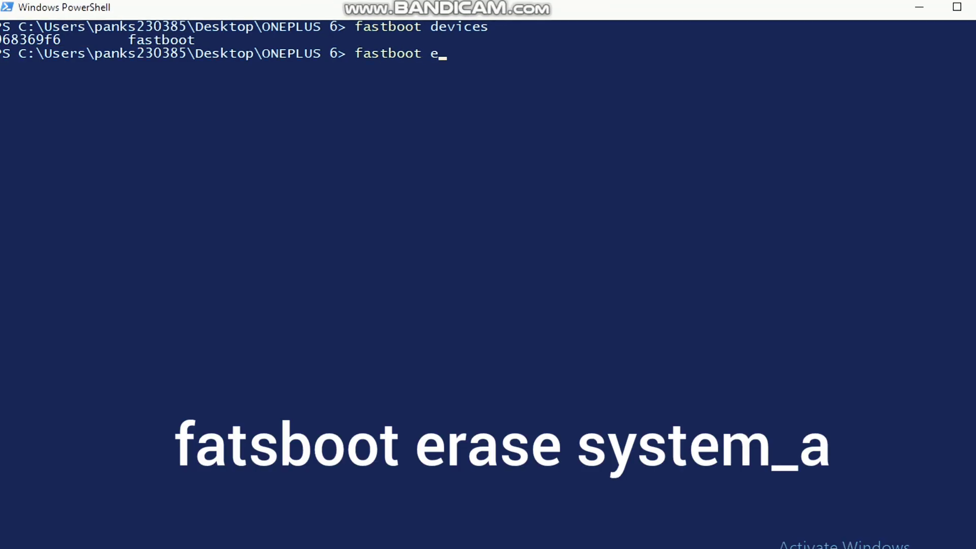
type("rase system")
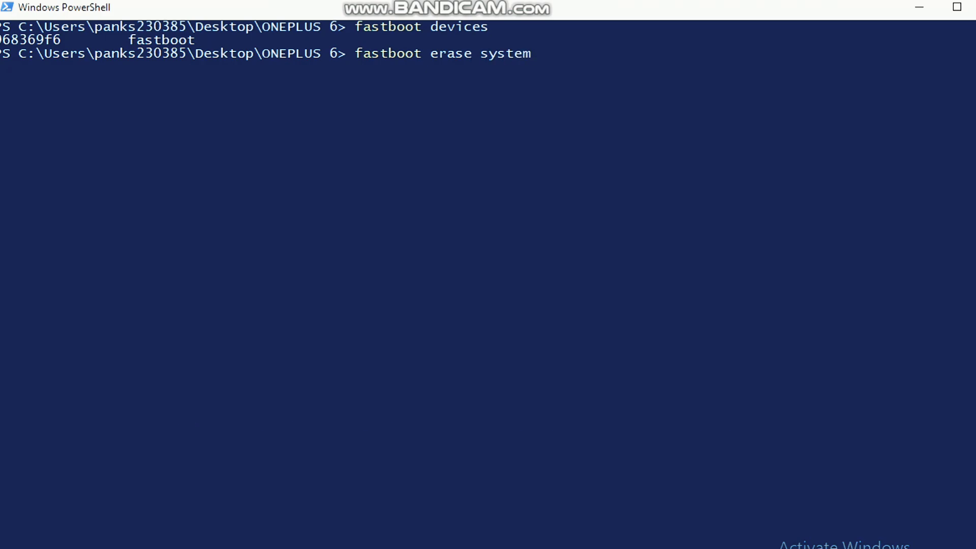
type("_a")
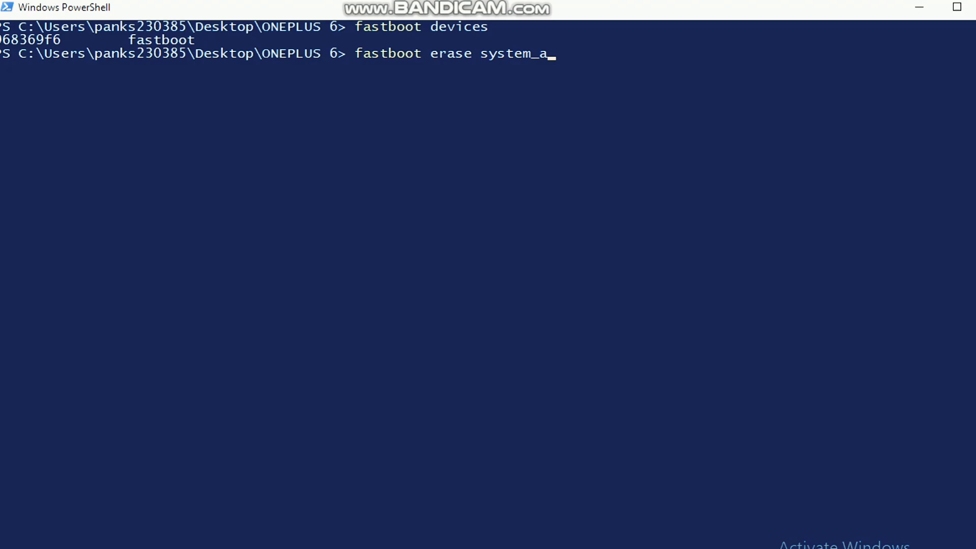